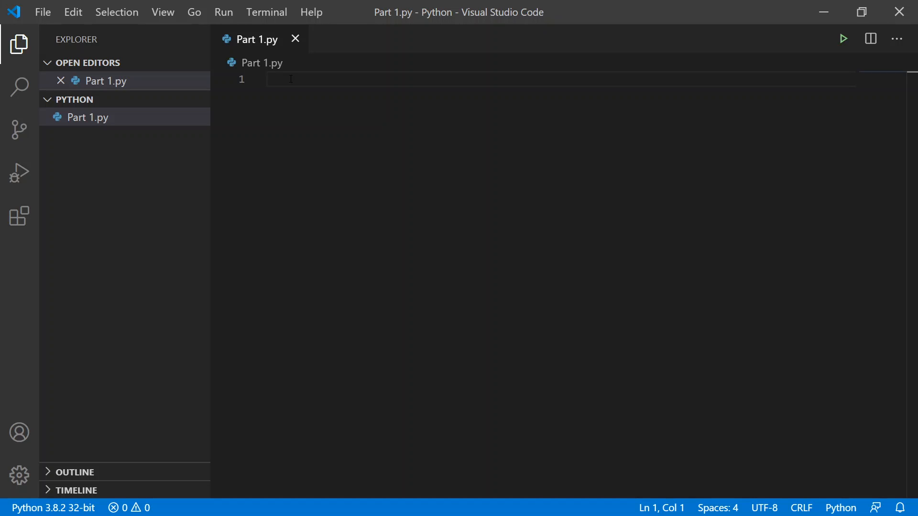
Write the #Lists comment on line 1 of Part 1.py and move to line 2.
{"action": "type", "text": "#Li"}
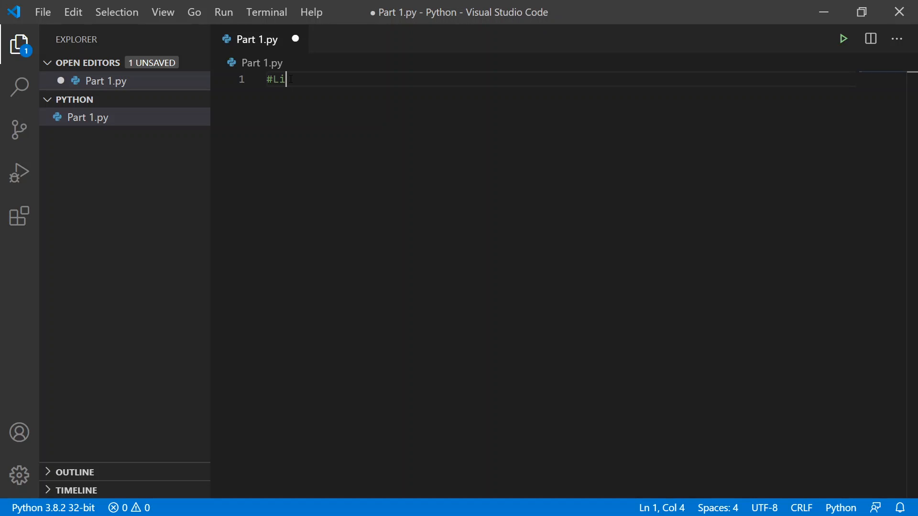
{"action": "type", "text": "sts"}
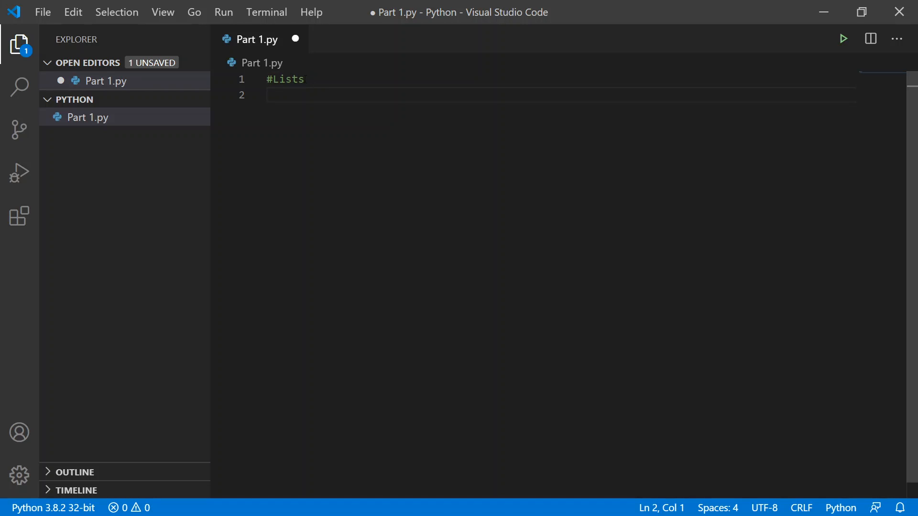
{"action": "left_click", "coordinate": [267, 95]}
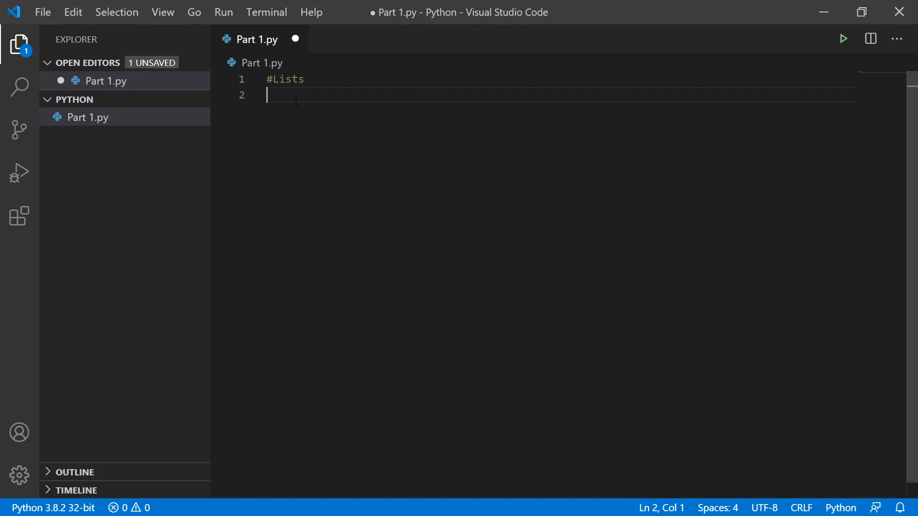
{"action": "mouse_move", "coordinate": [297, 101]}
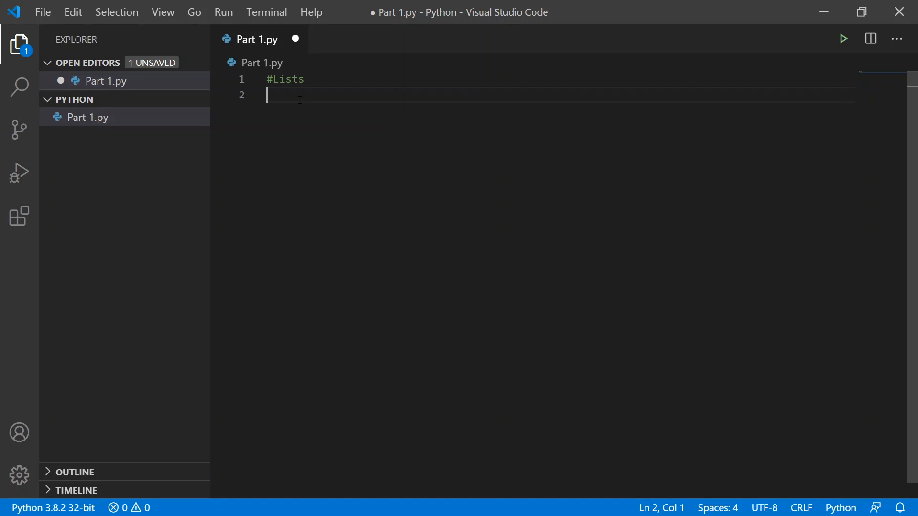
Begin line 2 as the assignment list1 = [] with empty brackets, dismissing autocomplete suggestions.
{"action": "type", "text": "list"}
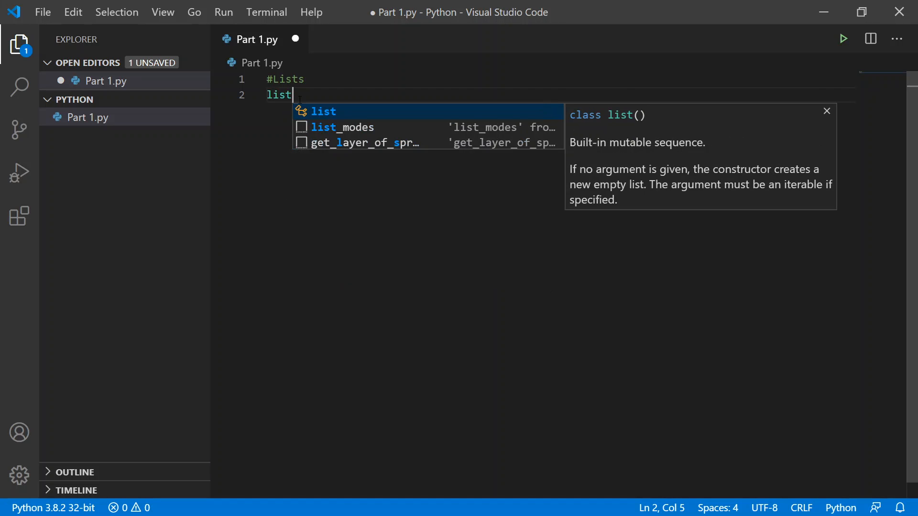
{"action": "type", "text": "1 ="}
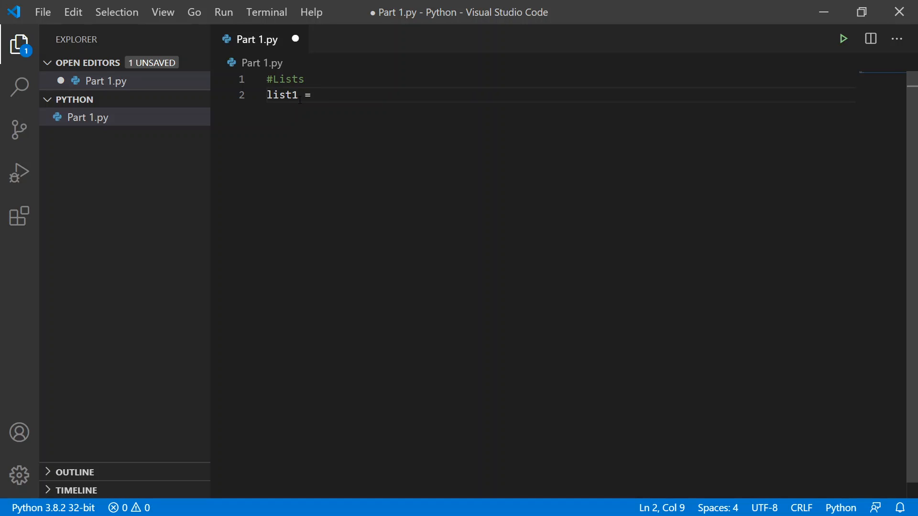
{"action": "type", "text": "[]"}
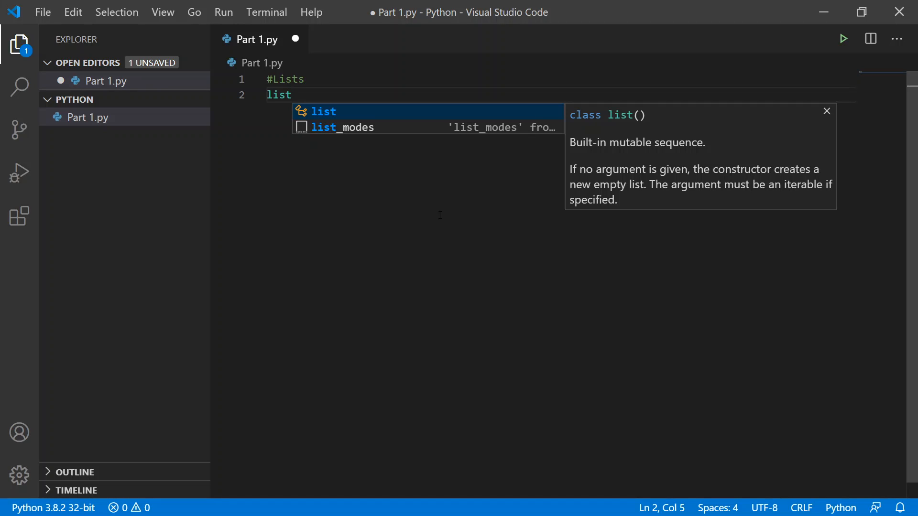
{"action": "mouse_move", "coordinate": [375, 262]}
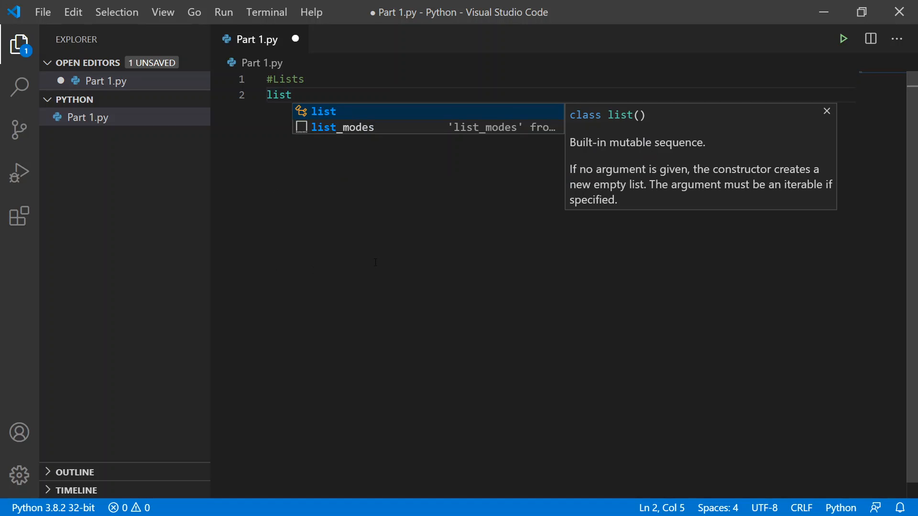
{"action": "mouse_move", "coordinate": [357, 232]}
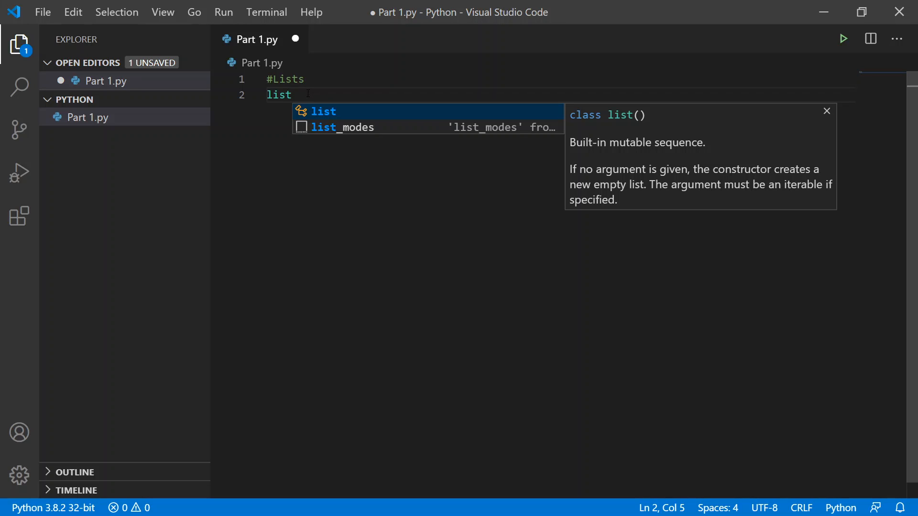
{"action": "type", "text": "int"}
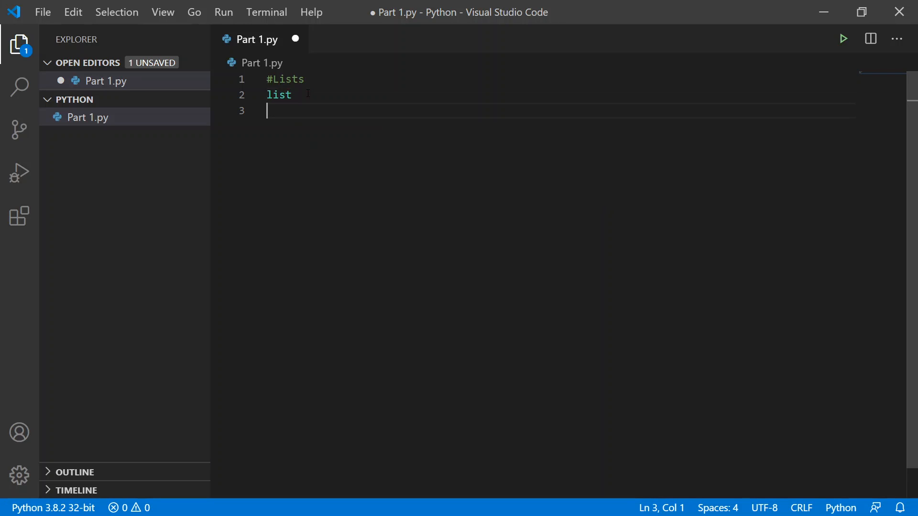
{"action": "type", "text": "int"}
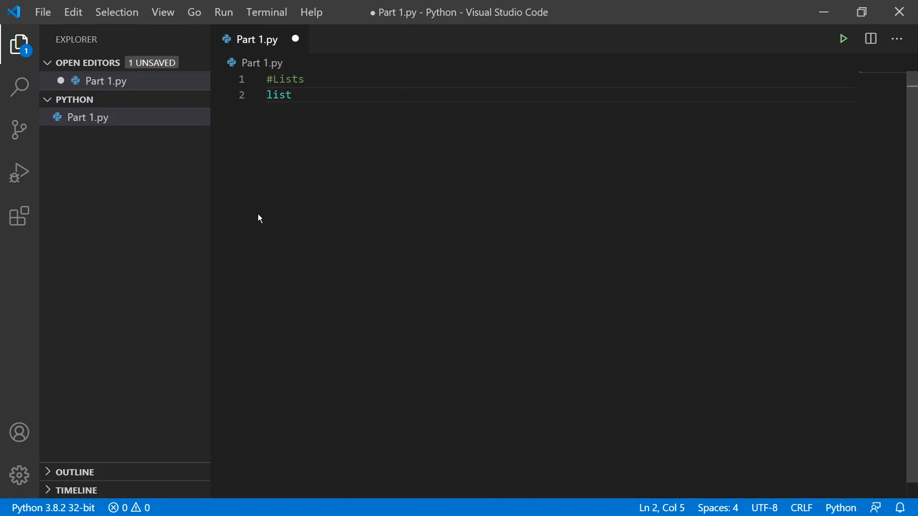
{"action": "type", "text": "1 ="}
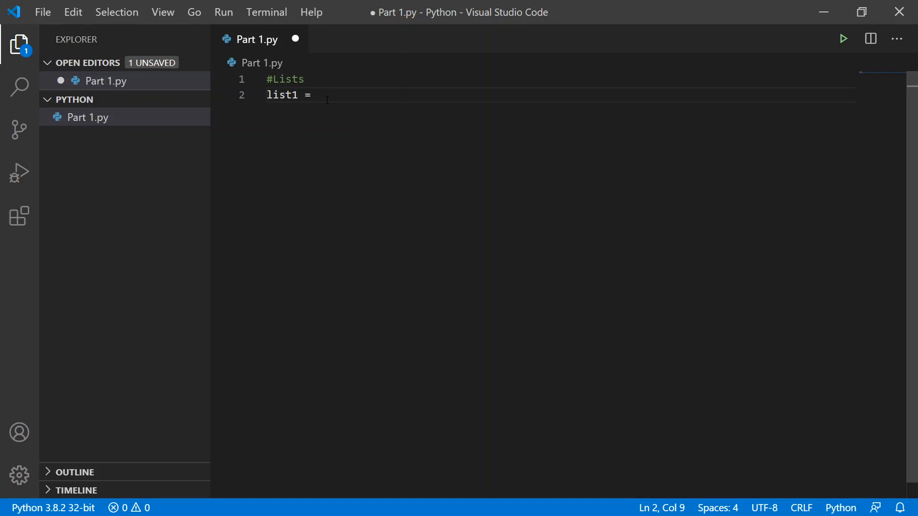
{"action": "type", "text": "[]"}
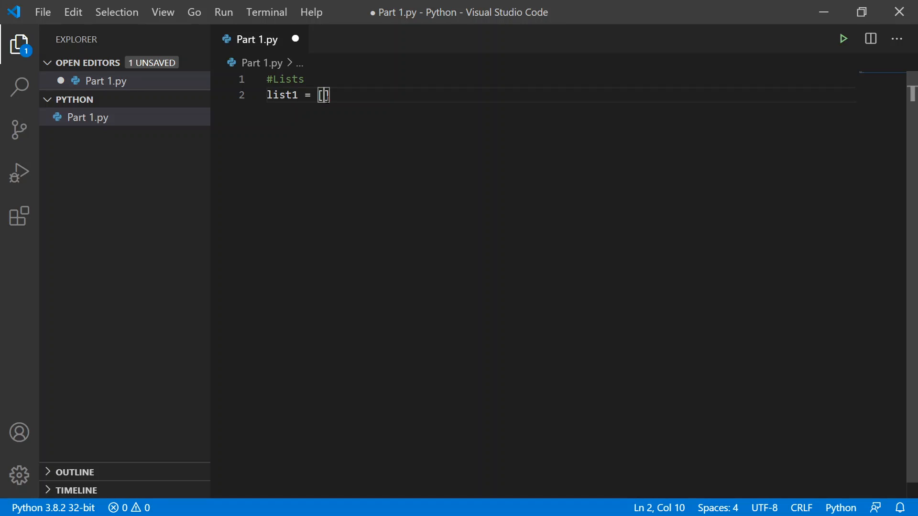
Fill list1 with the numbers 7, 8, 1, 23, 5.
{"action": "type", "text": ","}
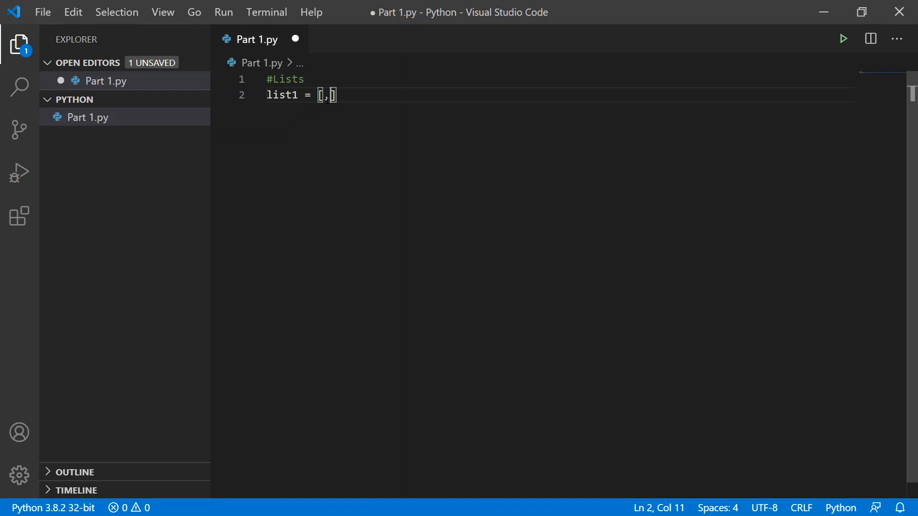
{"action": "type", "text": "7"}
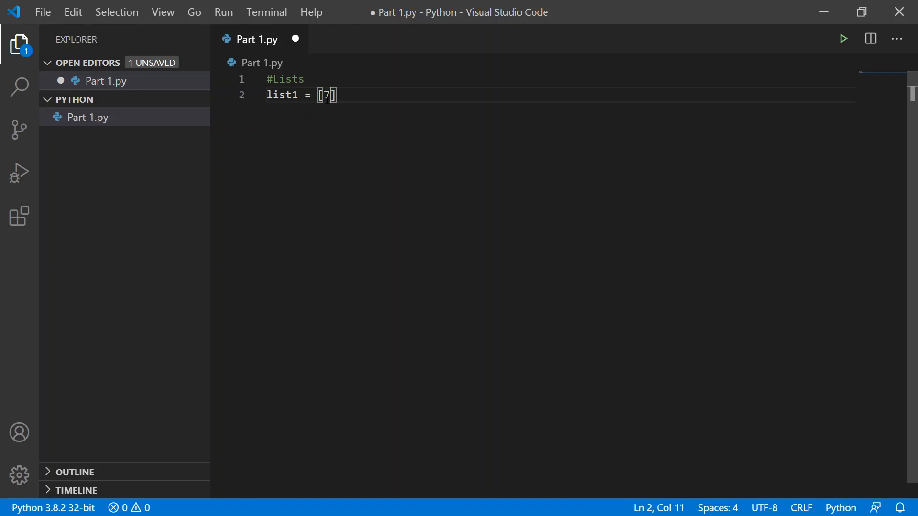
{"action": "type", "text": ","}
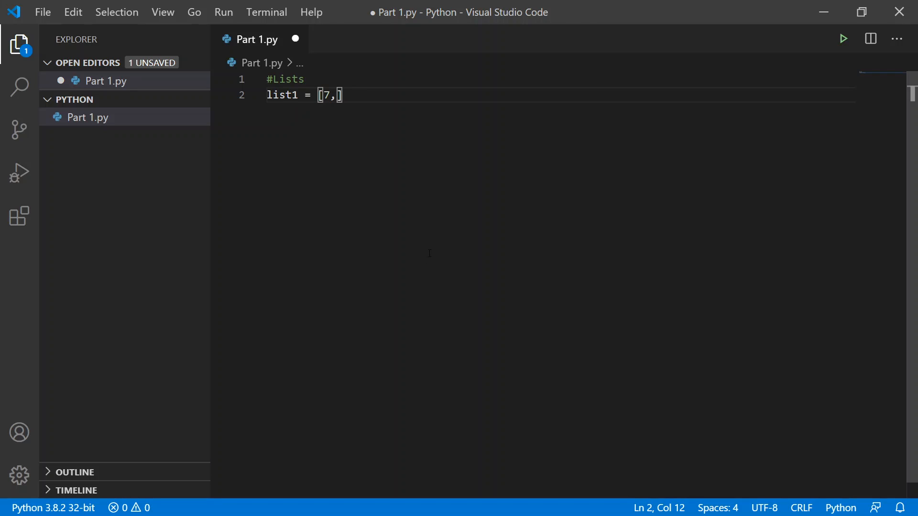
{"action": "type", "text": "8,1,23"}
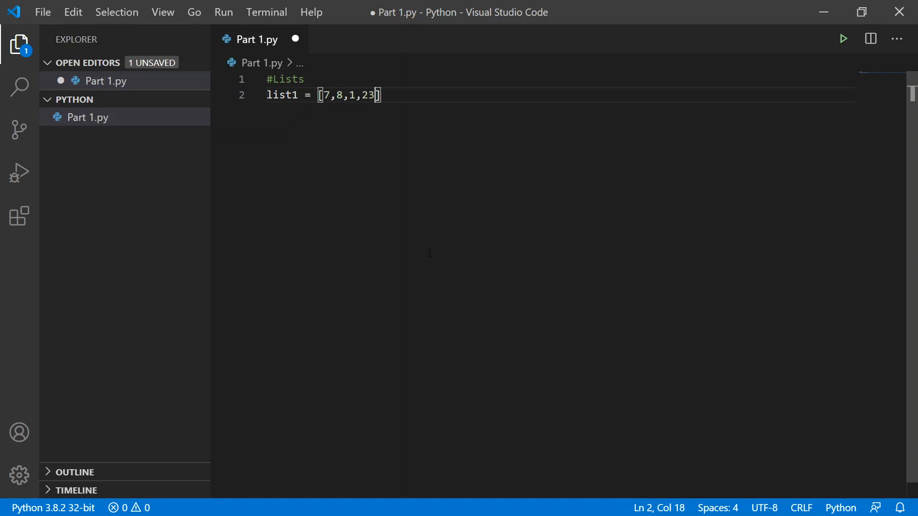
{"action": "type", "text": ","}
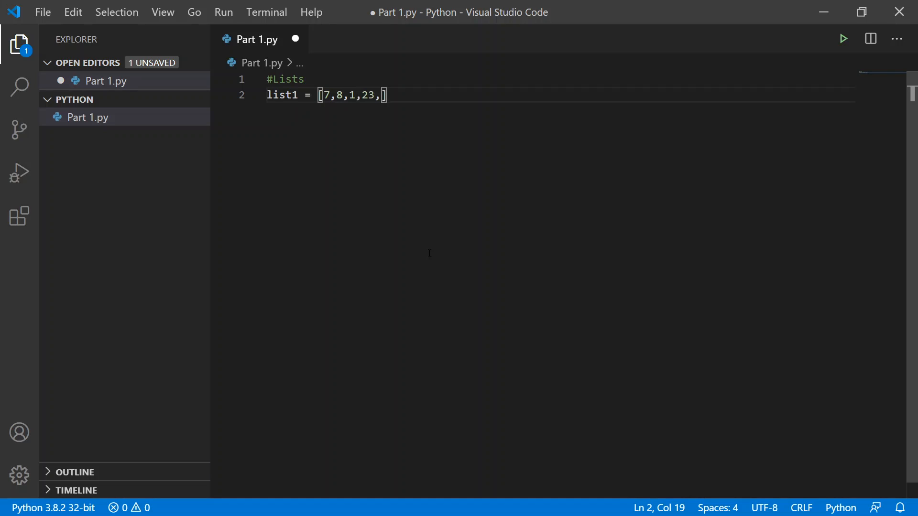
{"action": "type", "text": "5"}
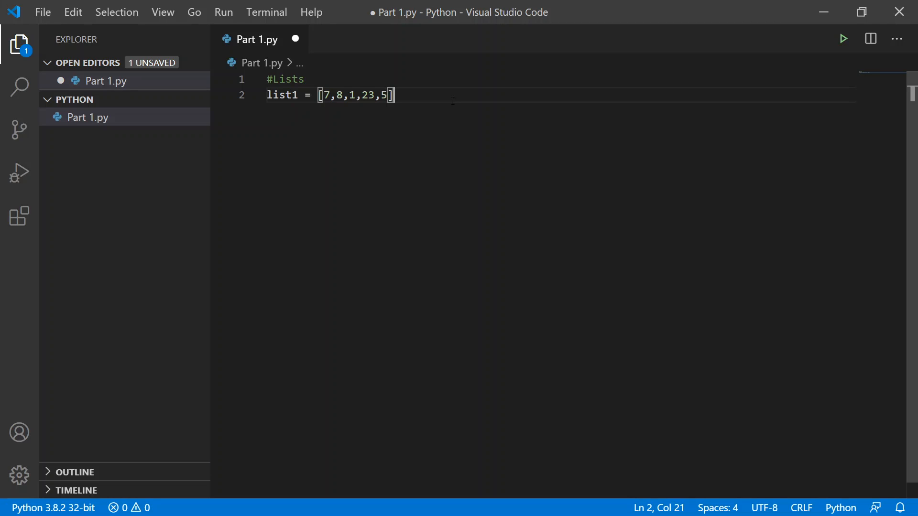
Add print(list1) on line 3 below the list definition.
{"action": "key", "text": "Enter"}
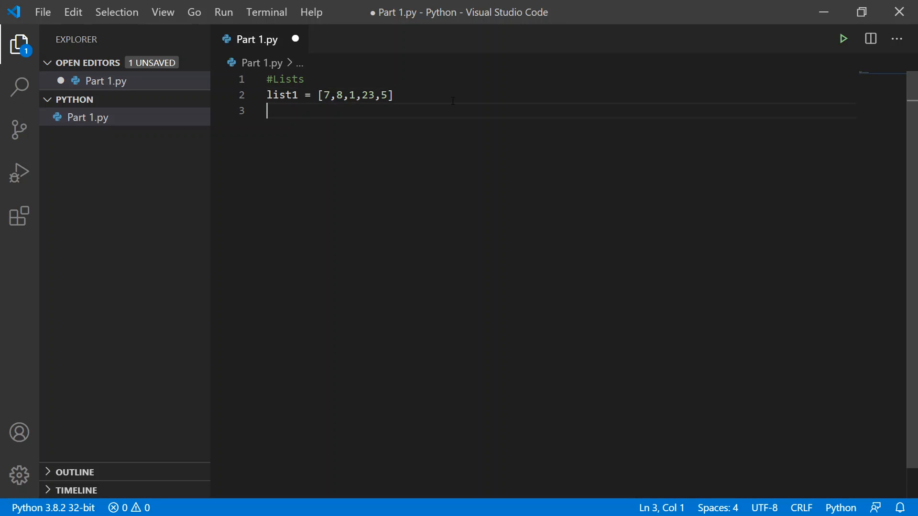
{"action": "type", "text": "print("}
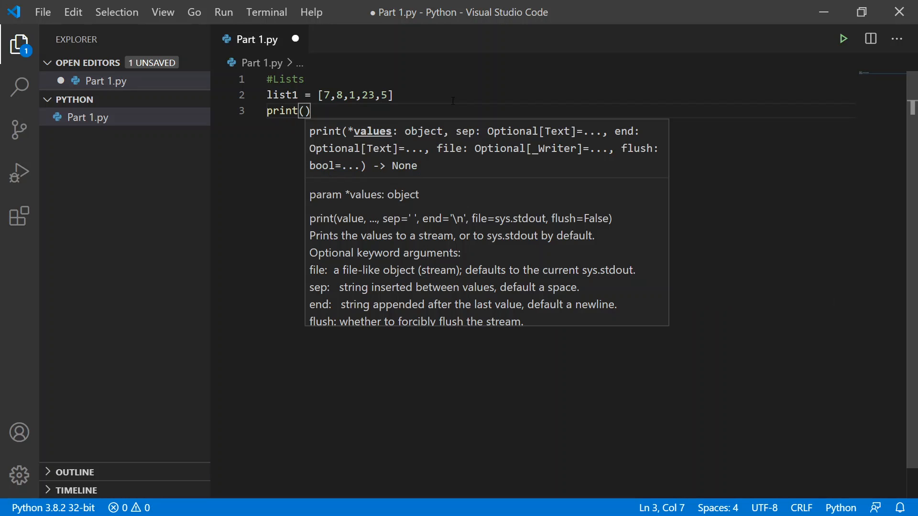
{"action": "type", "text": "list1"}
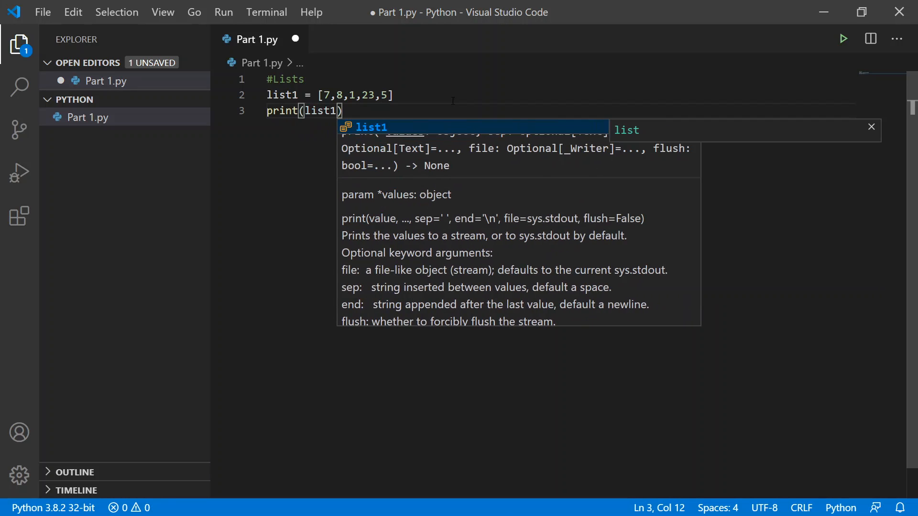
{"action": "mouse_move", "coordinate": [566, 139]}
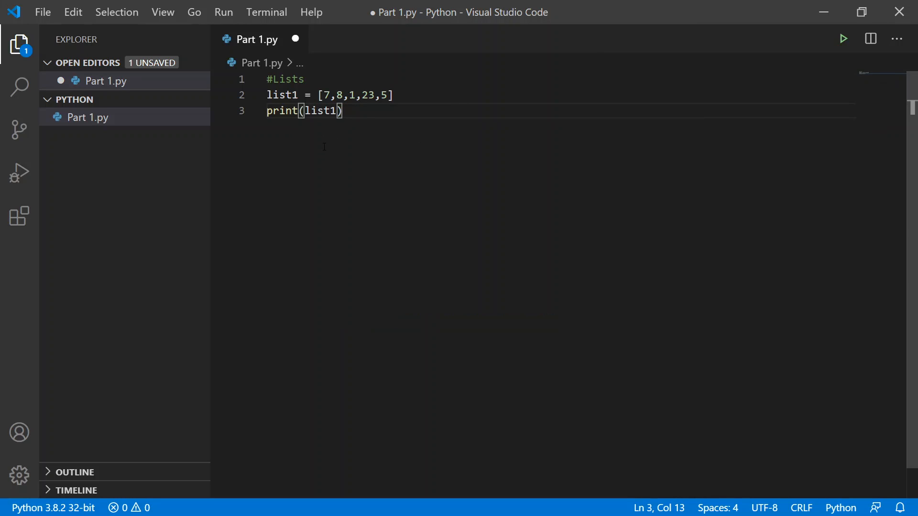
{"action": "mouse_move", "coordinate": [796, 109]}
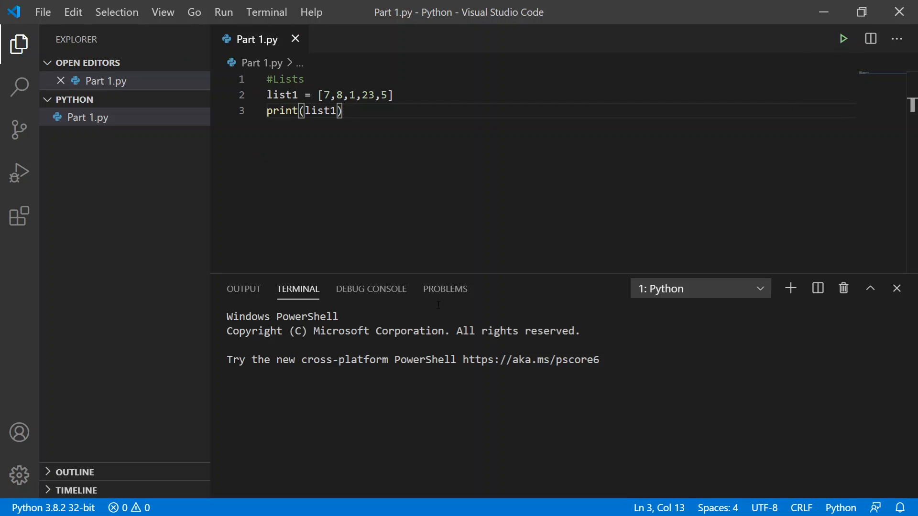
{"action": "mouse_move", "coordinate": [458, 451]}
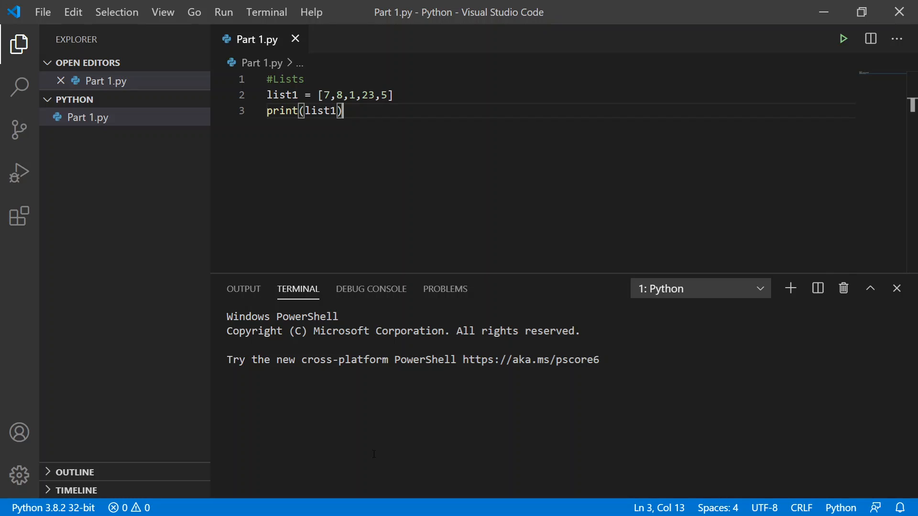
Run Part 1.py so the terminal prints [7, 8, 1, 23, 5].
{"action": "left_click", "coordinate": [844, 39]}
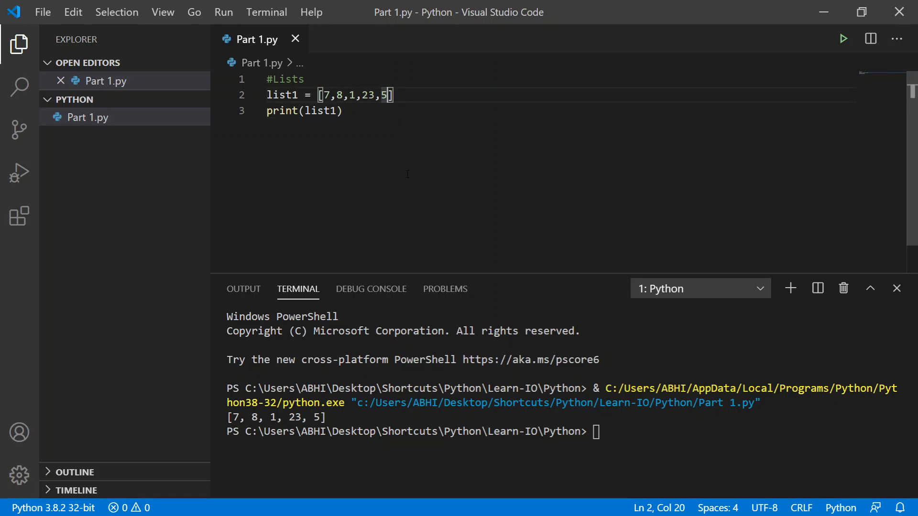
Replace the numbers in list1 with the strings 'hello', 'how', 'are', 'you'.
{"action": "key", "text": "Delete"}
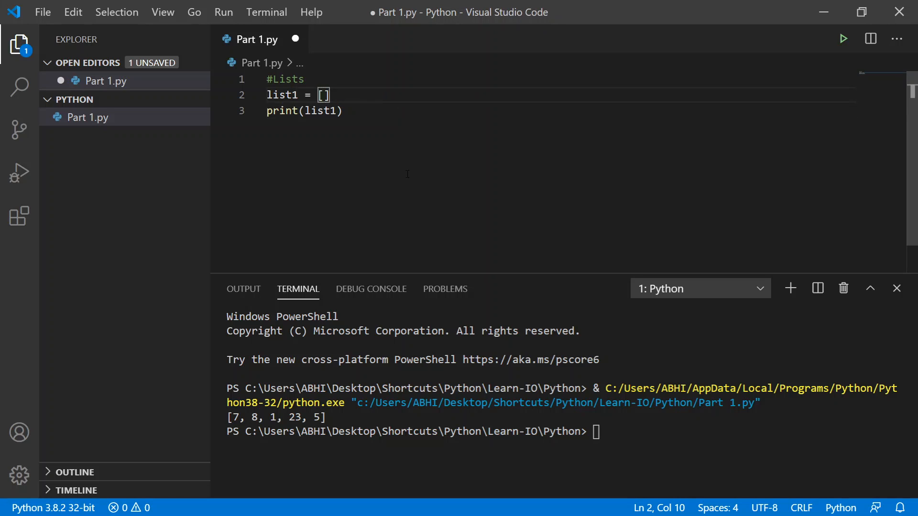
{"action": "mouse_move", "coordinate": [330, 136]}
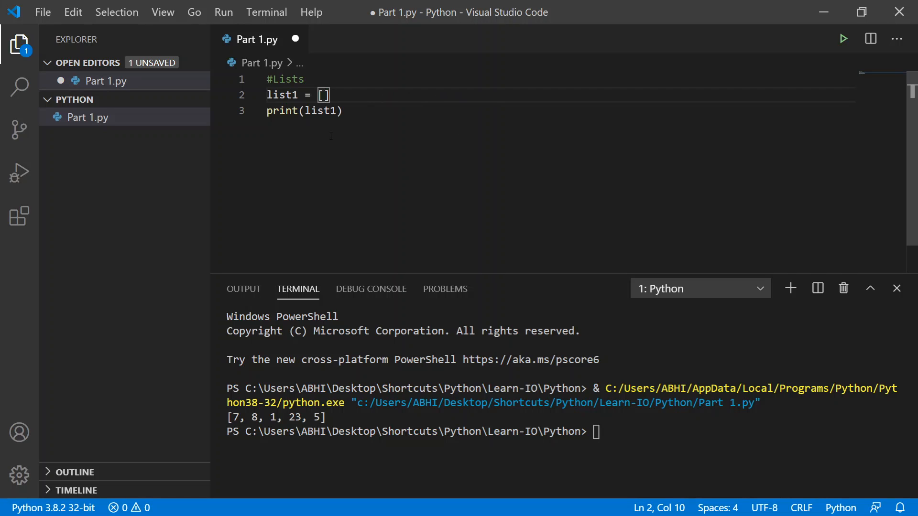
{"action": "type", "text": "'"}
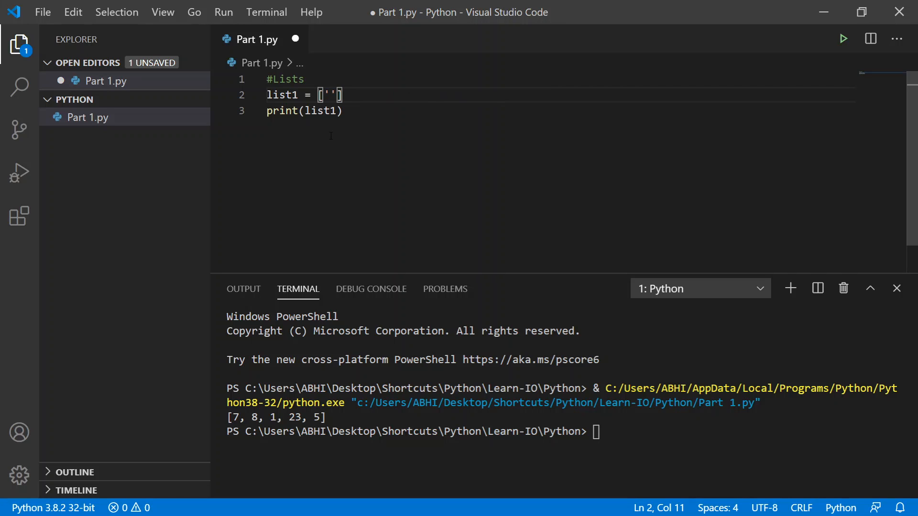
{"action": "type", "text": "he"}
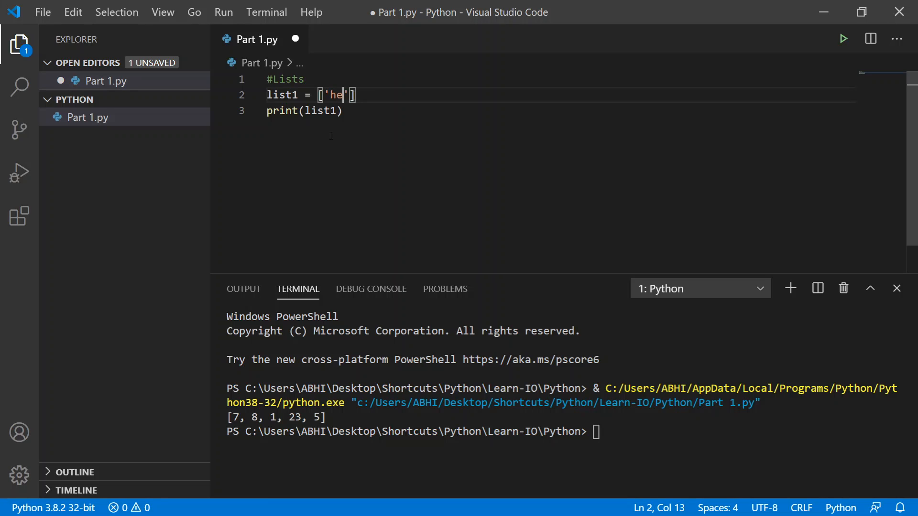
{"action": "type", "text": "llo',"}
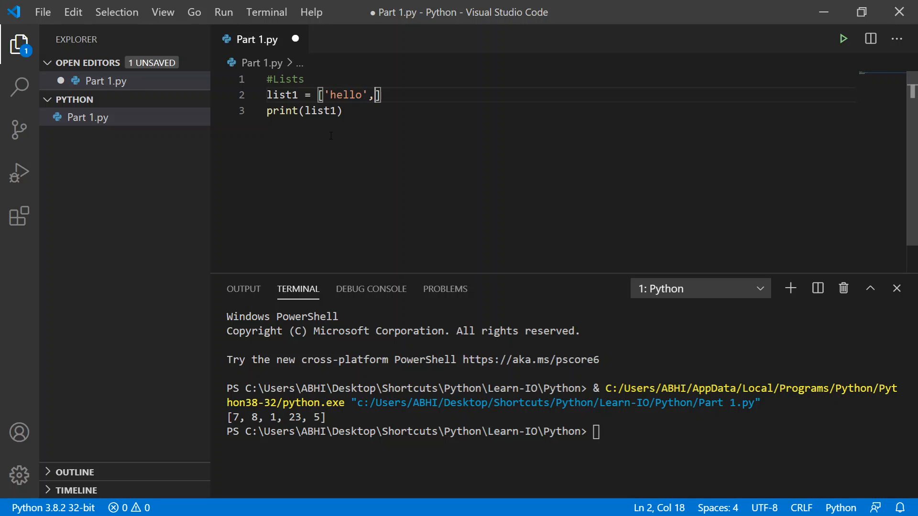
{"action": "type", "text": "'how',"}
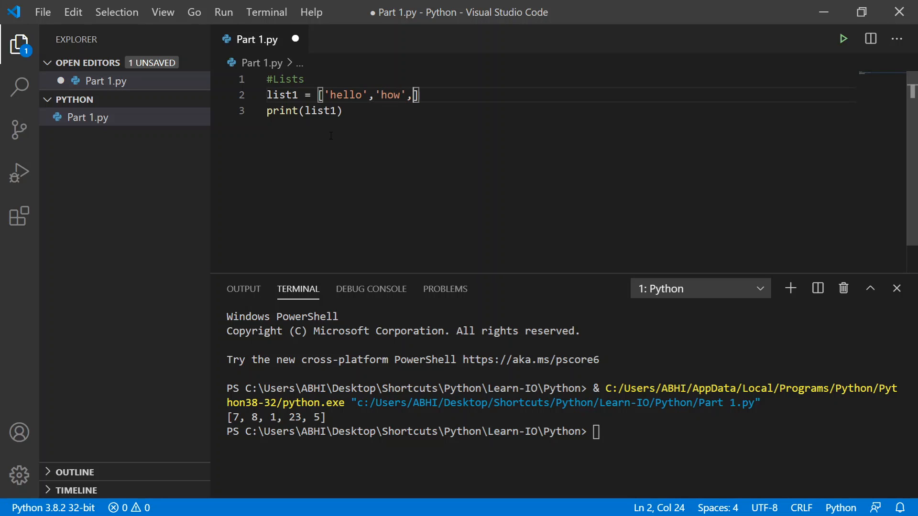
{"action": "type", "text": "'are'"}
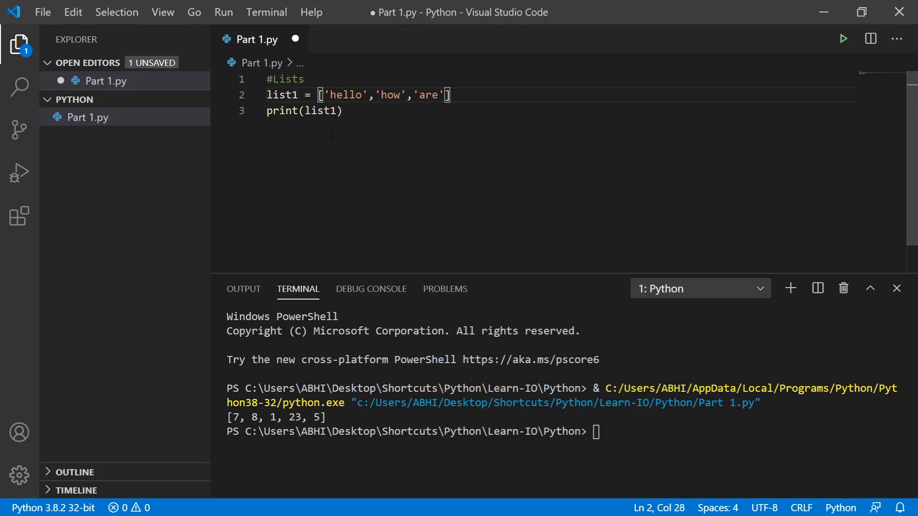
{"action": "type", "text": ",''"}
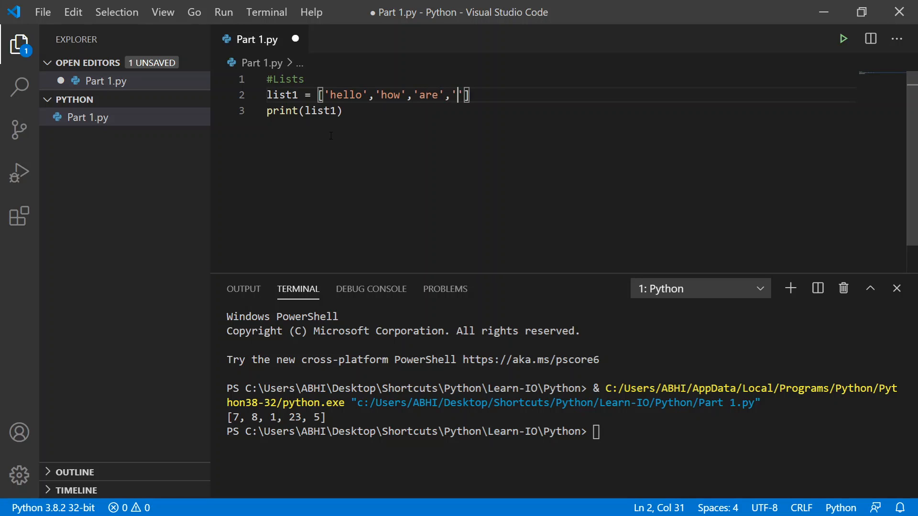
{"action": "type", "text": "you"}
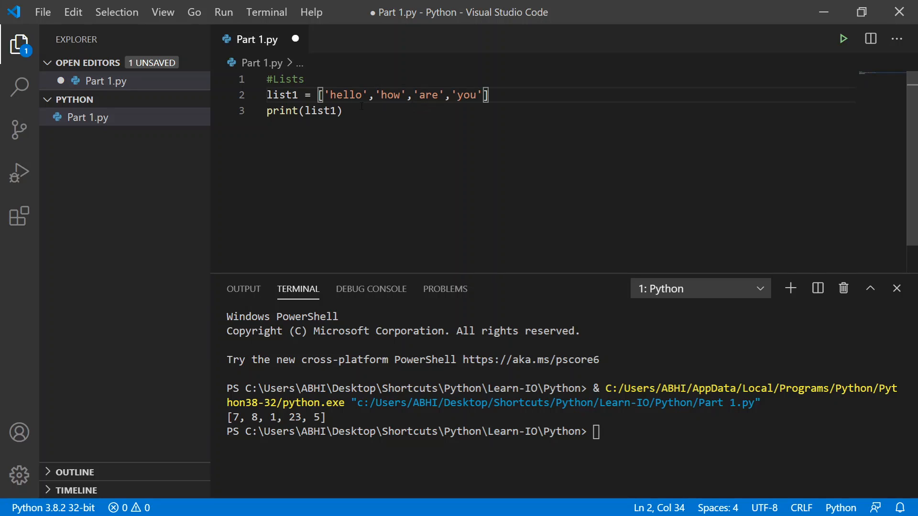
{"action": "double_click", "coordinate": [346, 95]}
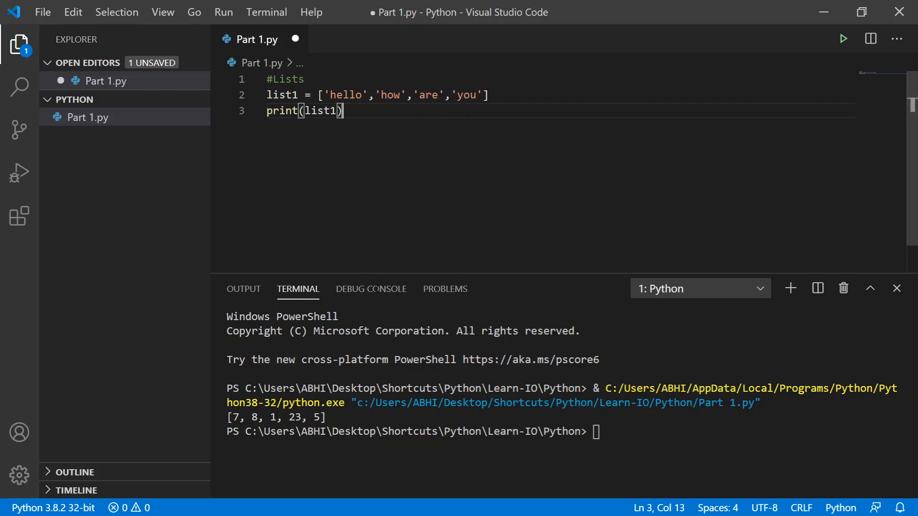
{"action": "mouse_move", "coordinate": [844, 39]}
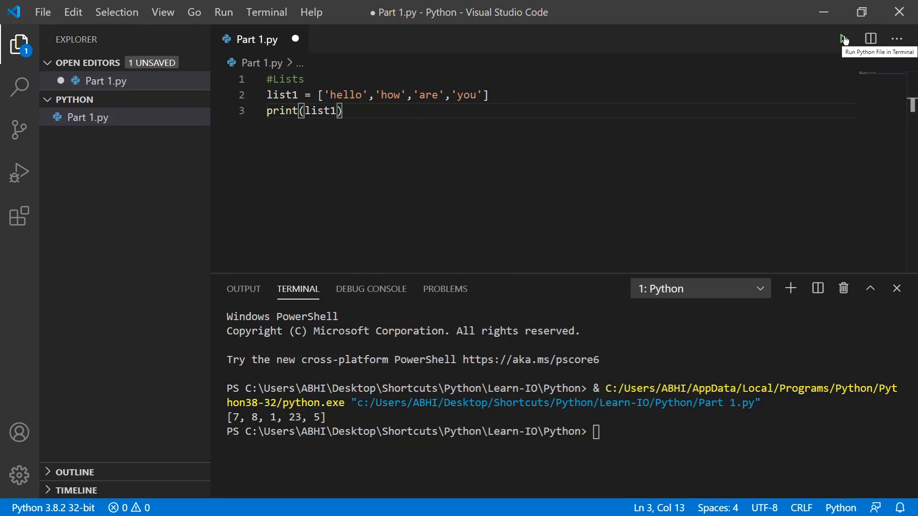
Rerun Part 1.py so the terminal prints ['hello', 'how', 'are', 'you'].
{"action": "left_click", "coordinate": [844, 39]}
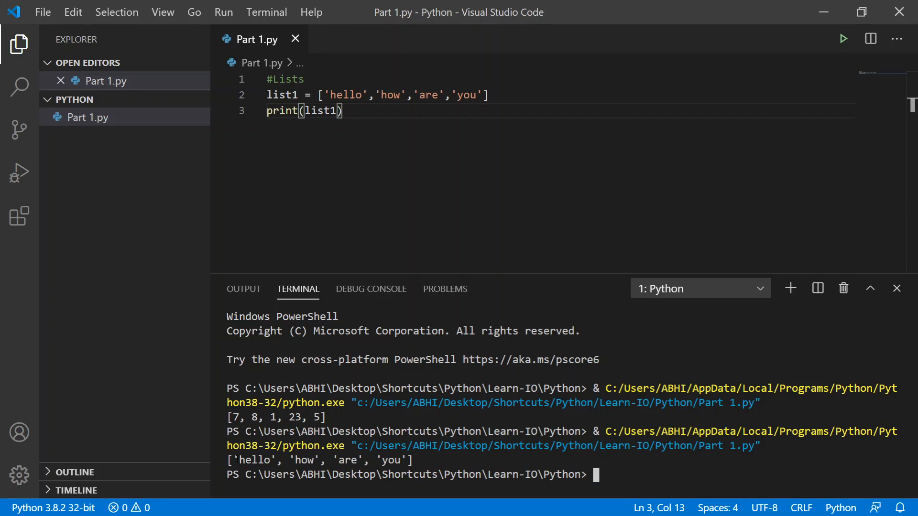
{"action": "double_click", "coordinate": [253, 460]}
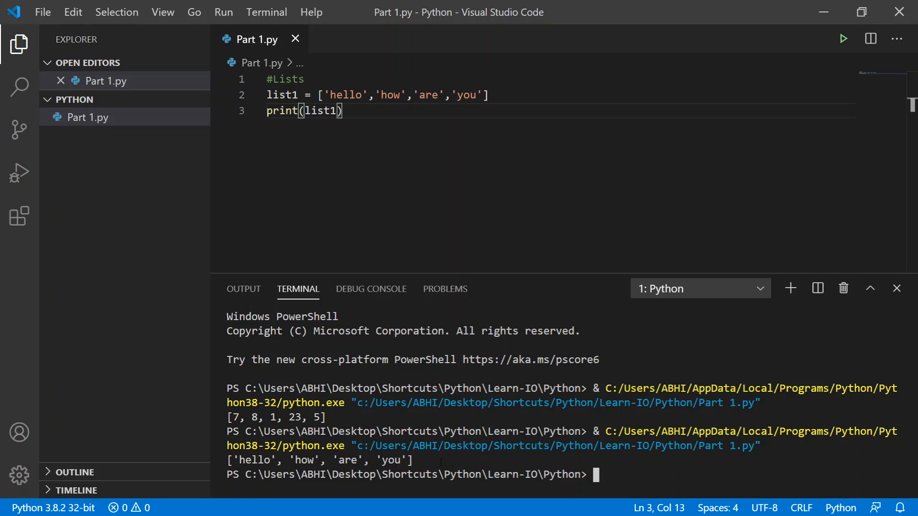
{"action": "mouse_move", "coordinate": [398, 389]}
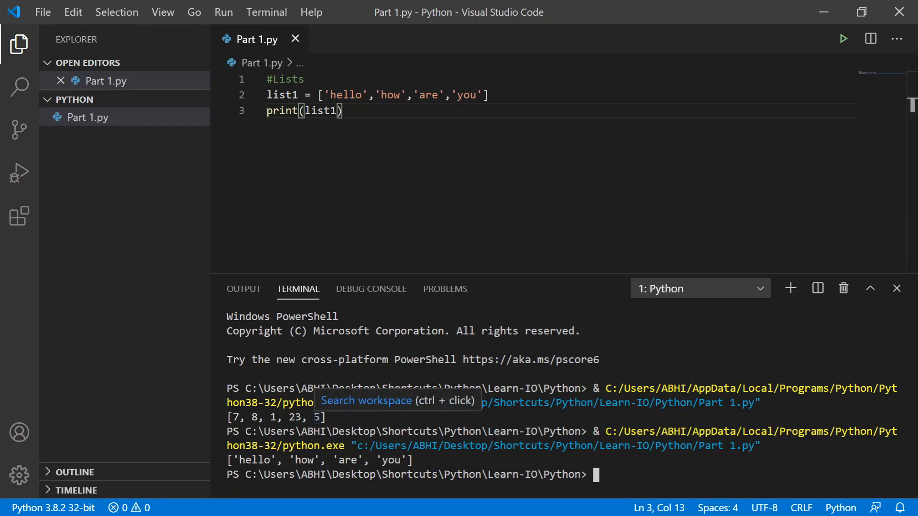
{"action": "mouse_move", "coordinate": [520, 414]}
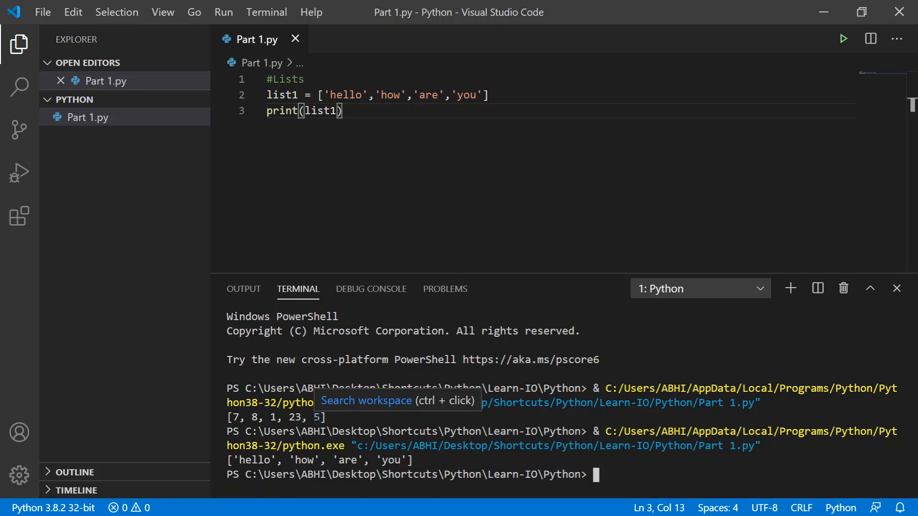
{"action": "mouse_move", "coordinate": [373, 88]}
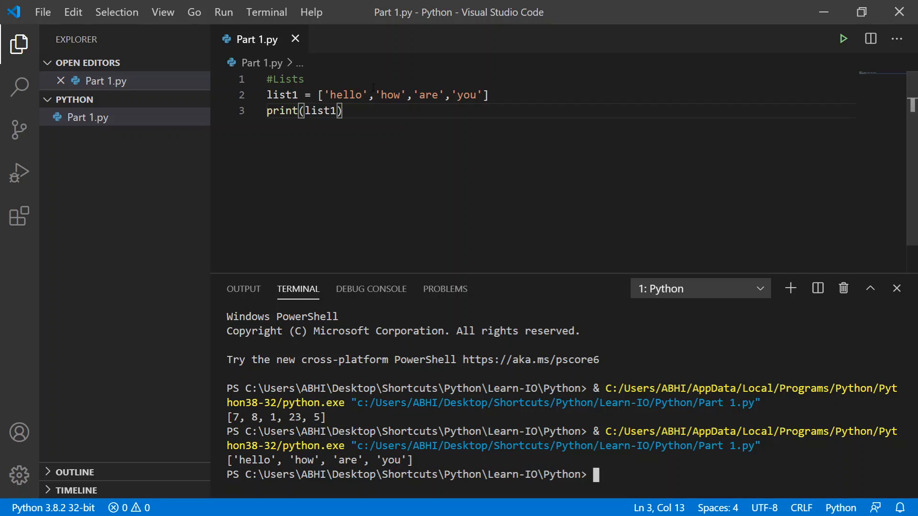